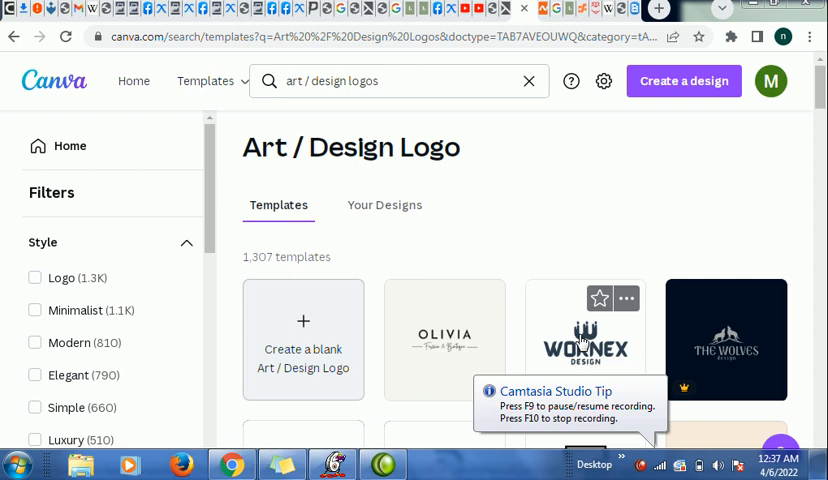
{"action": "mouse_move", "coordinate": [459, 371]}
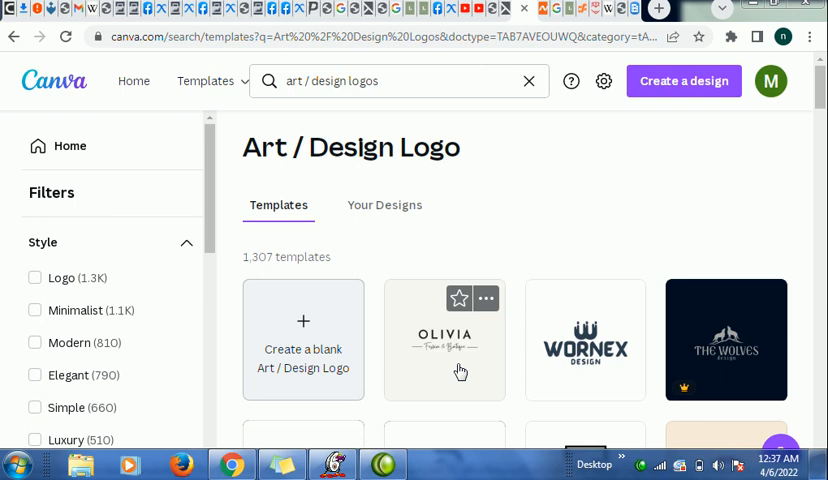
{"action": "mouse_move", "coordinate": [455, 327]}
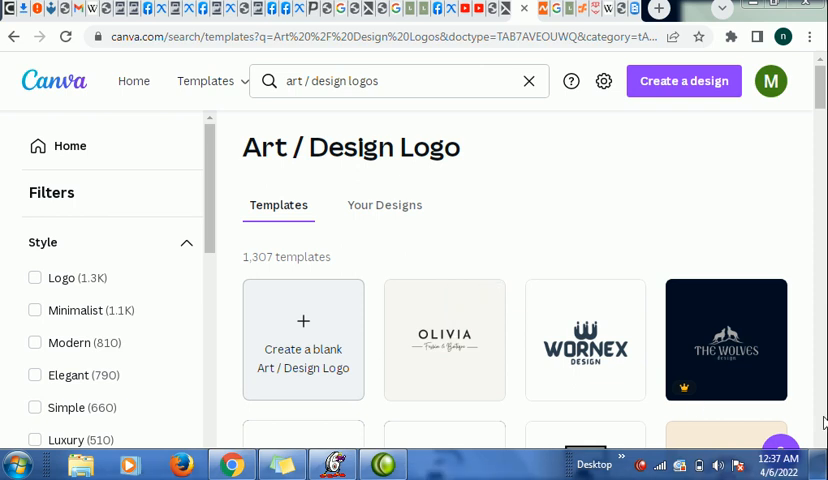
{"action": "mouse_move", "coordinate": [585, 365]}
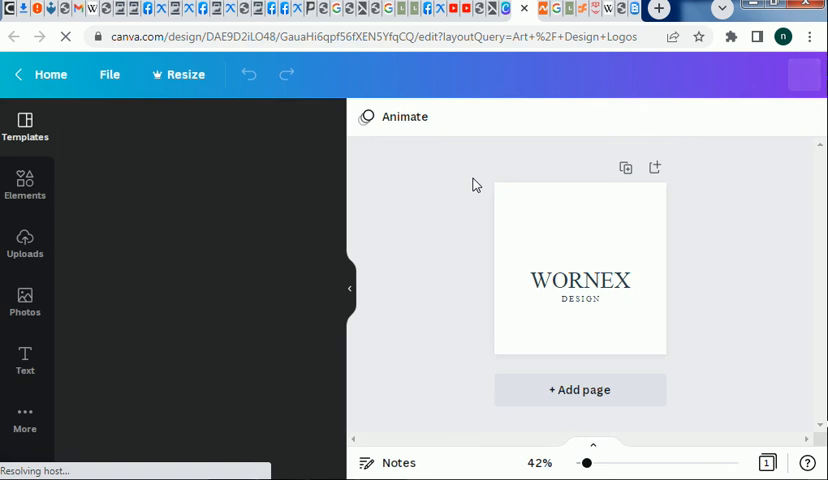
{"action": "left_click", "coordinate": [25, 128]}
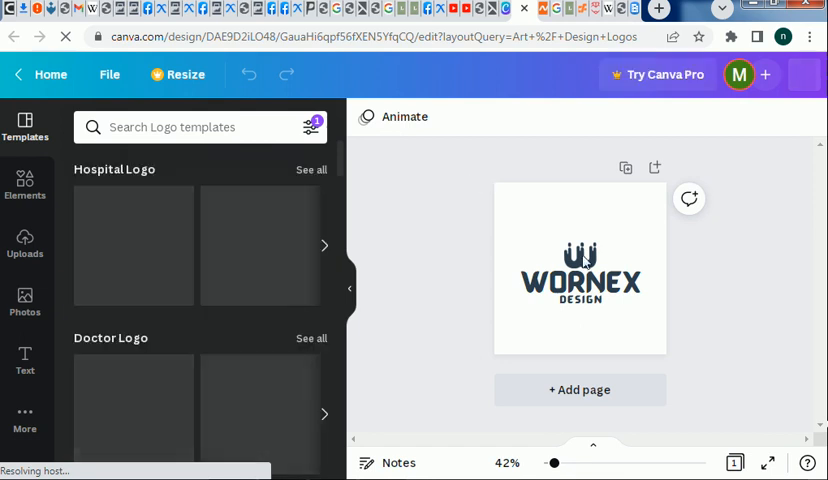
{"action": "left_click", "coordinate": [580, 267]}
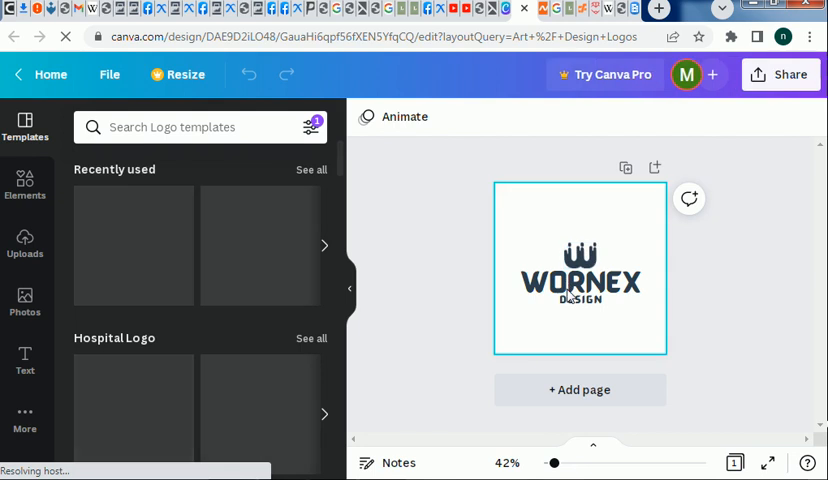
{"action": "left_click", "coordinate": [580, 285]}
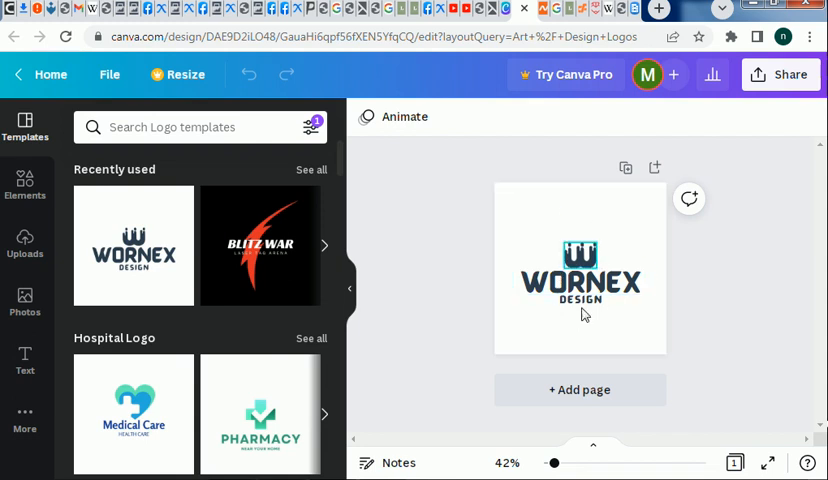
{"action": "left_click", "coordinate": [580, 278]}
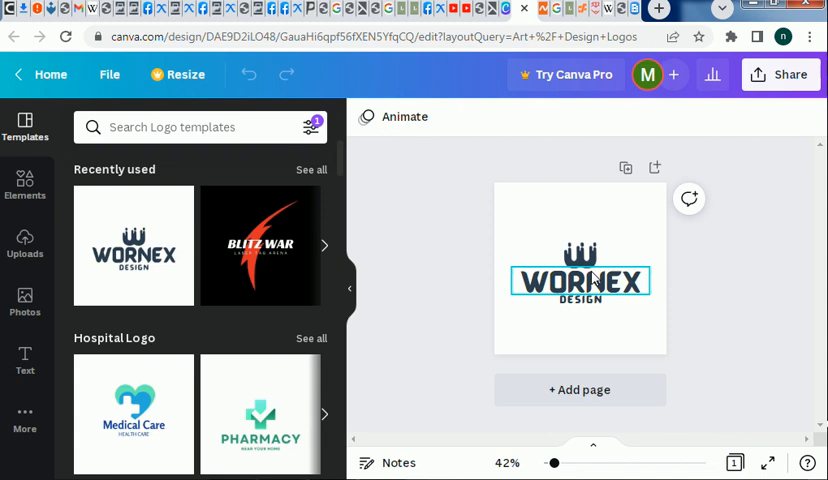
{"action": "left_click", "coordinate": [580, 250]}
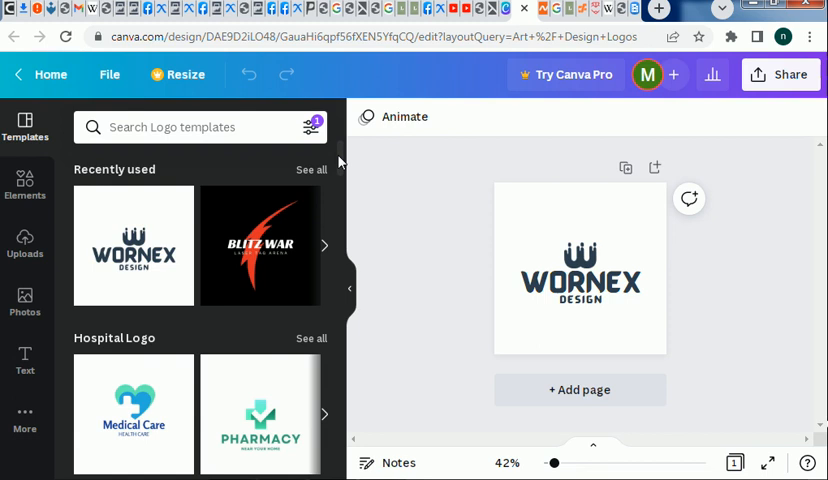
Browse the logo template carousels down to the Church Logo templates and return to the first Church Logo templates
{"action": "scroll", "scroll_direction": "down", "scroll_amount": 3}
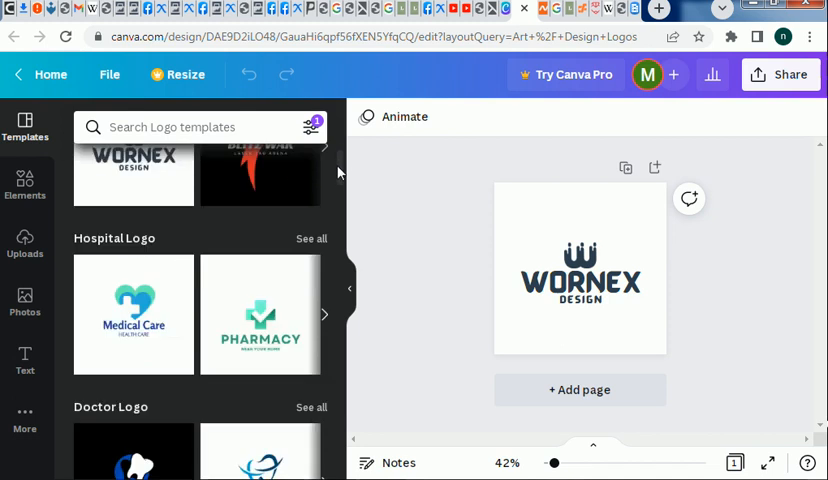
{"action": "scroll", "scroll_direction": "down", "scroll_amount": 3}
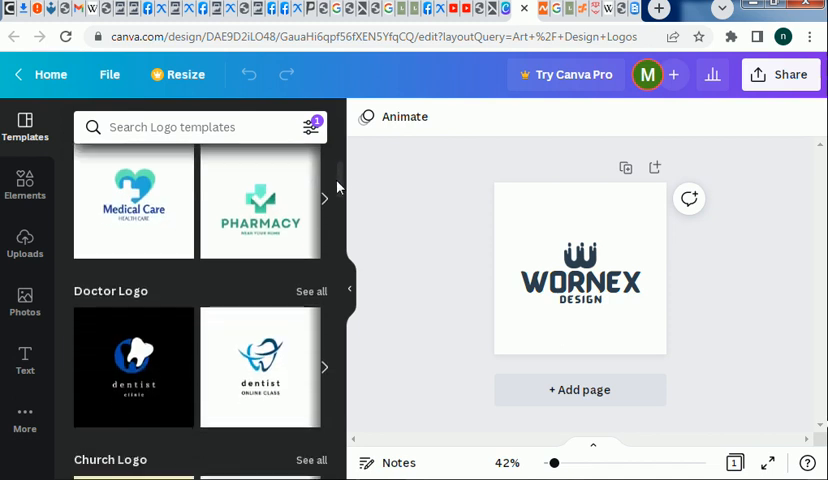
{"action": "scroll", "scroll_direction": "down", "scroll_amount": 3}
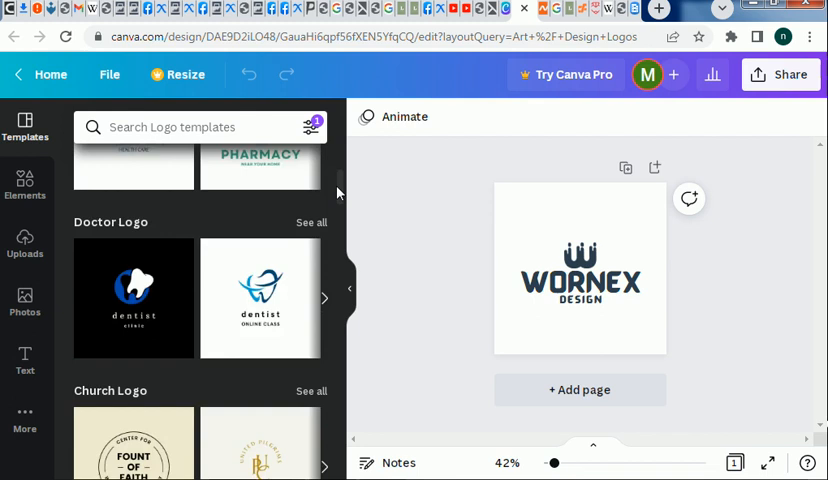
{"action": "scroll", "scroll_direction": "down", "scroll_amount": 3}
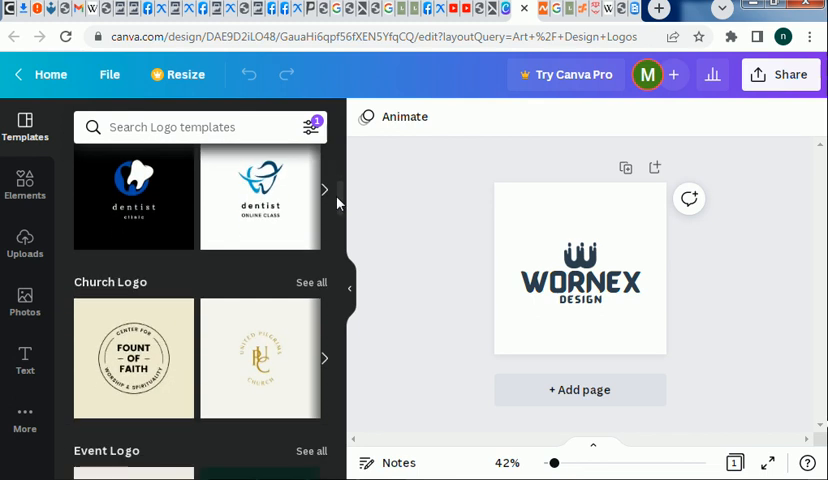
{"action": "mouse_move", "coordinate": [328, 196]}
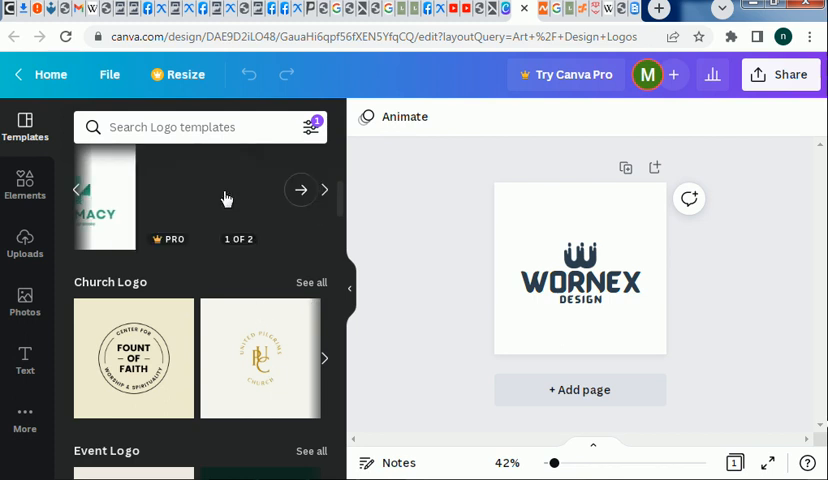
{"action": "left_click", "coordinate": [300, 190]}
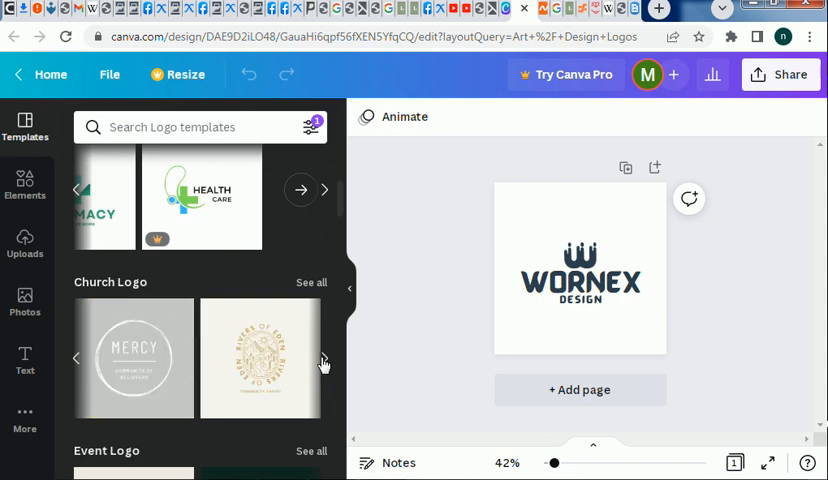
{"action": "left_click", "coordinate": [300, 357]}
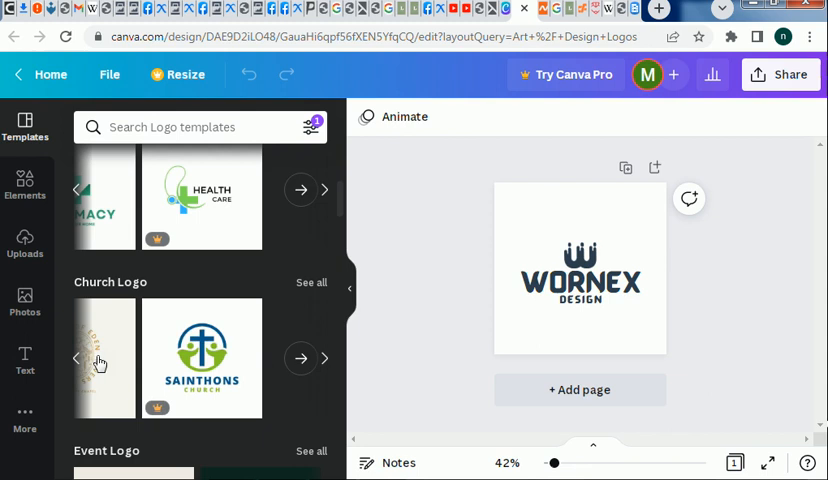
{"action": "left_click", "coordinate": [77, 357]}
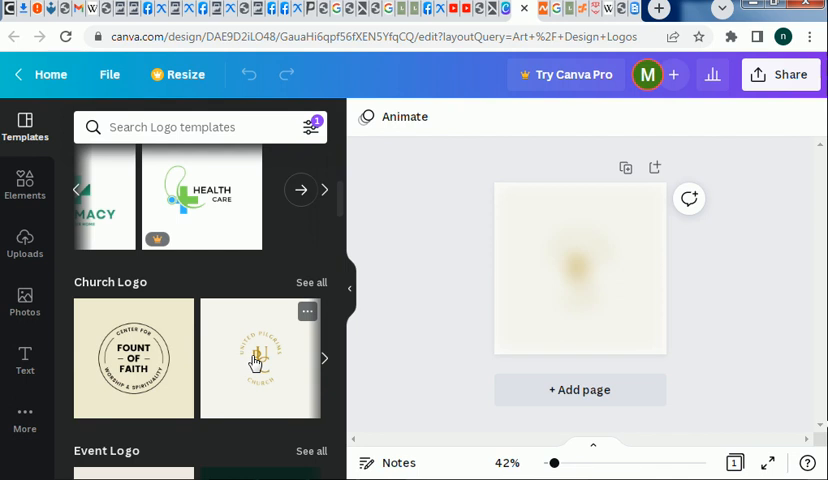
Apply the United Pilgrims Church template, then select its monogram letter for editing
{"action": "left_click", "coordinate": [259, 358]}
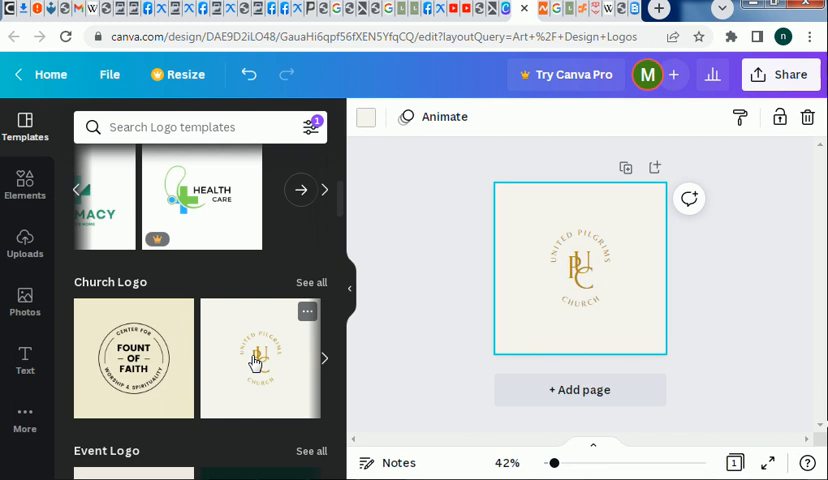
{"action": "left_click", "coordinate": [578, 243]}
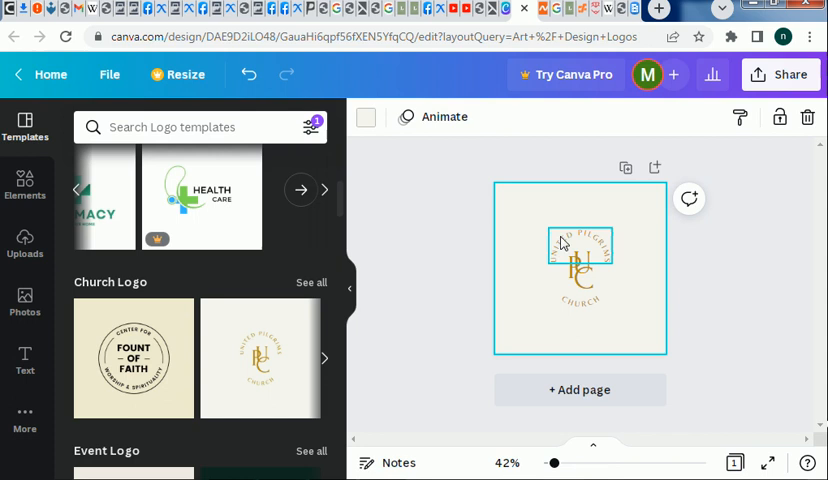
{"action": "mouse_move", "coordinate": [610, 263]}
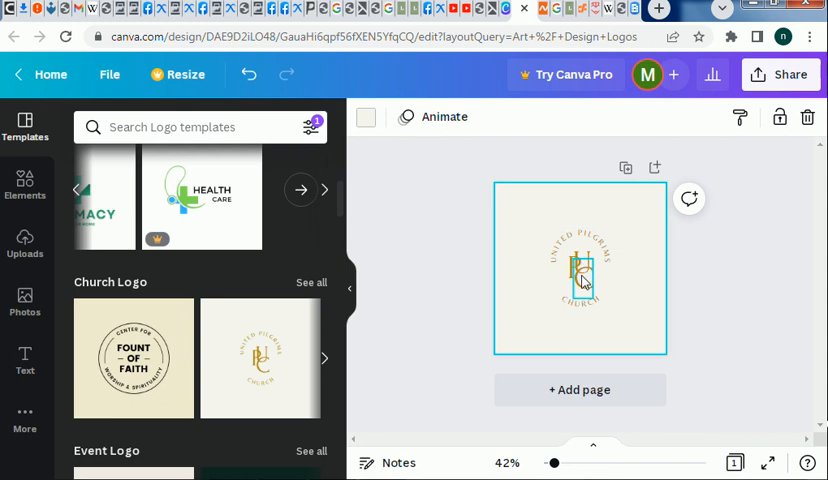
{"action": "left_click", "coordinate": [580, 280]}
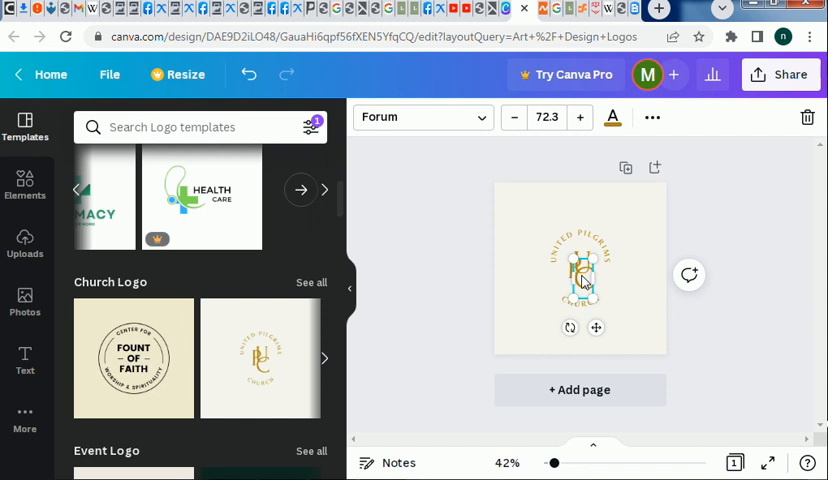
{"action": "left_click", "coordinate": [580, 280]}
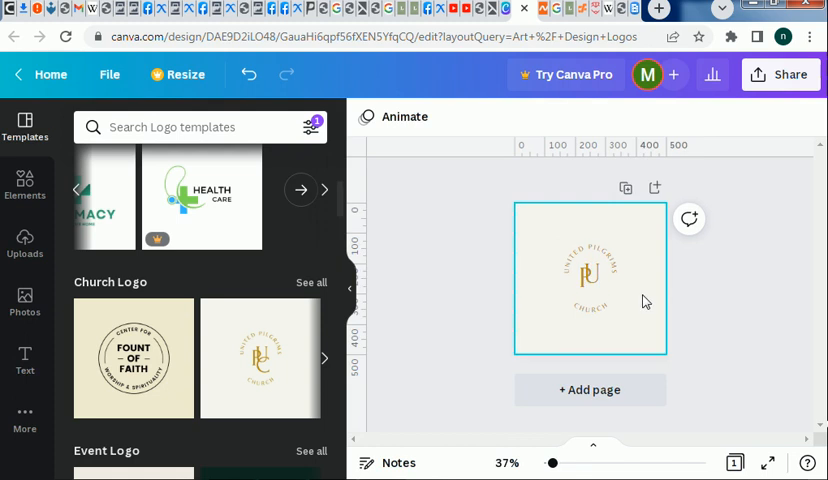
{"action": "left_click", "coordinate": [585, 280]}
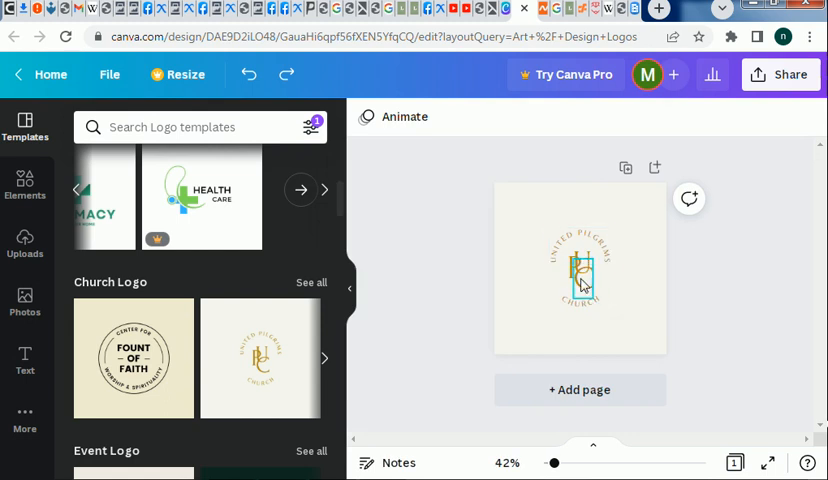
{"action": "left_click", "coordinate": [580, 270]}
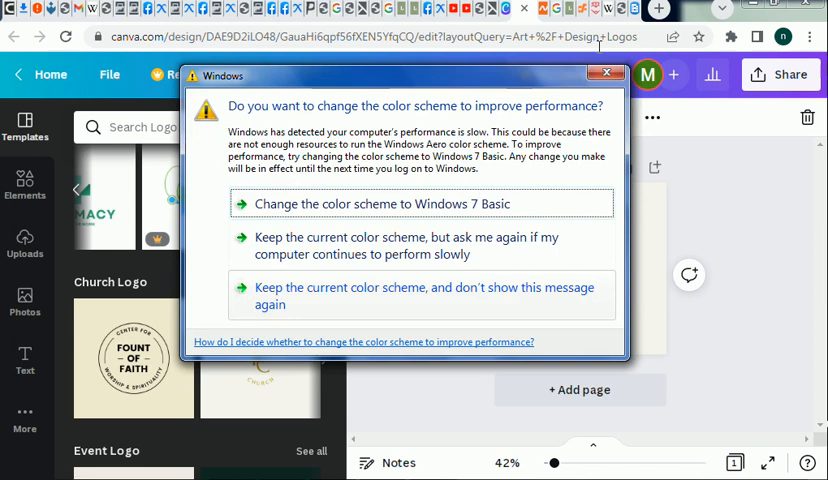
Dismiss the Windows performance prompt and retype the upper monogram initial
{"action": "left_click", "coordinate": [606, 73]}
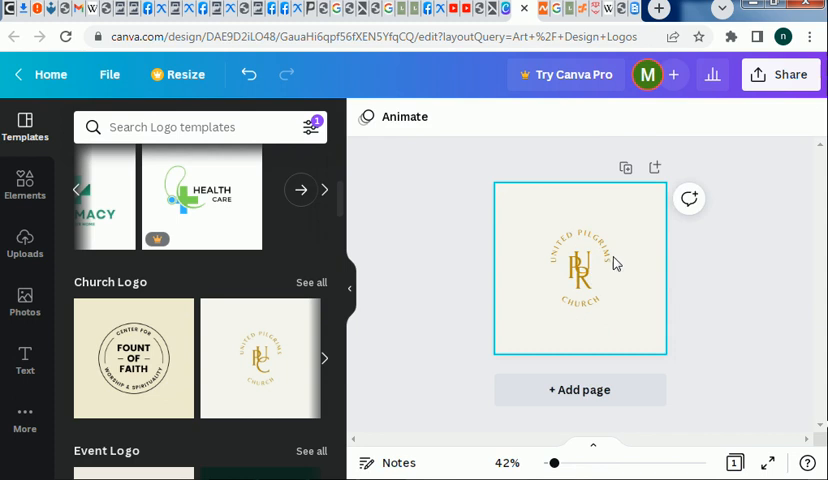
{"action": "left_click", "coordinate": [578, 263]}
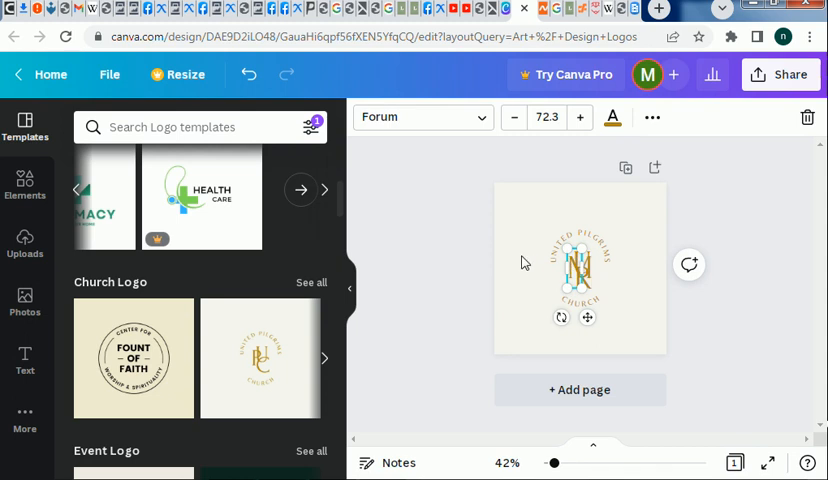
{"action": "left_click", "coordinate": [472, 245]}
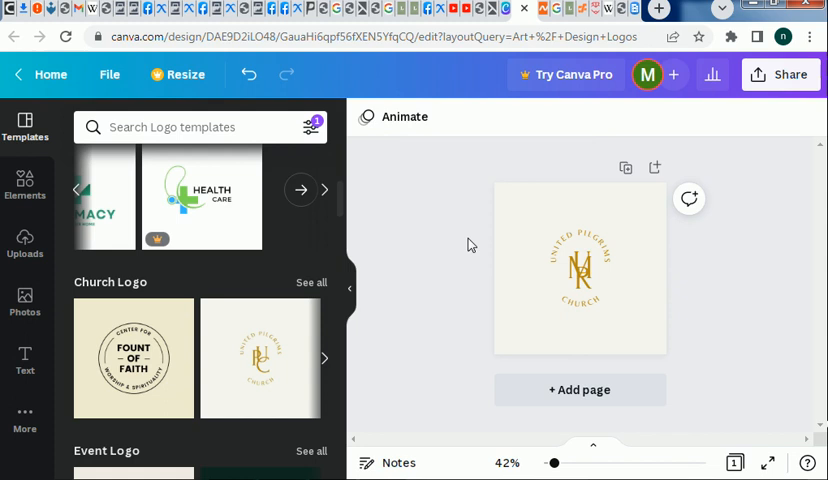
{"action": "left_click", "coordinate": [575, 270]}
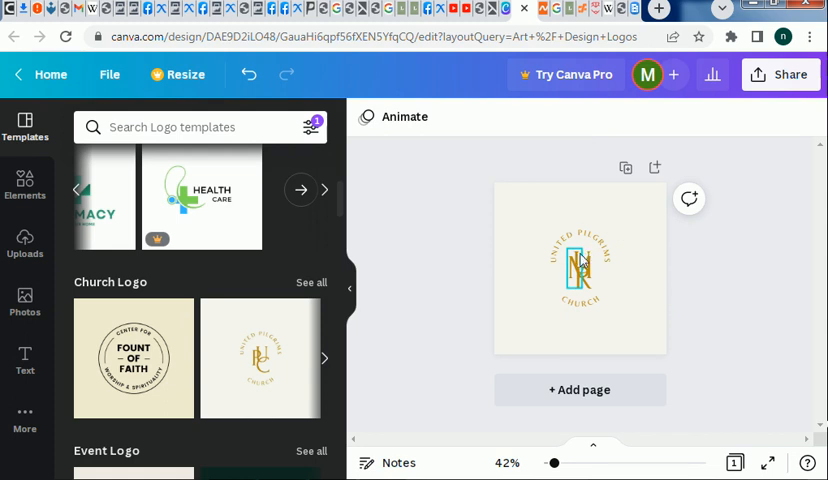
{"action": "mouse_move", "coordinate": [588, 258]}
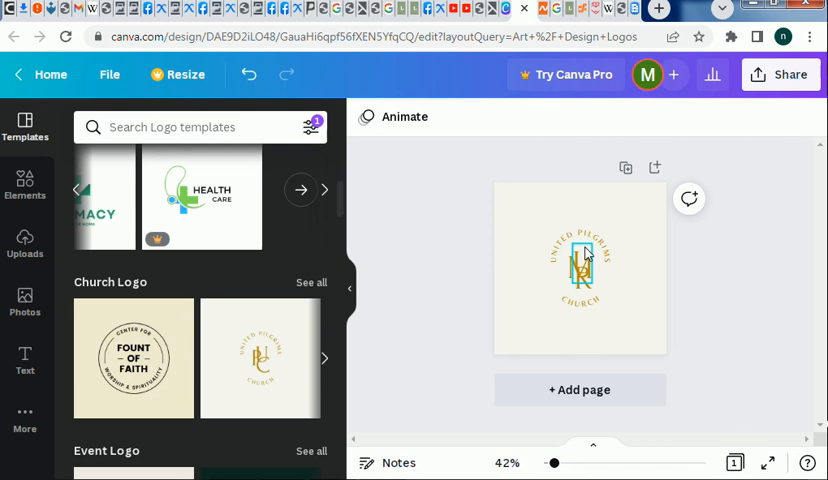
{"action": "left_click", "coordinate": [580, 268]}
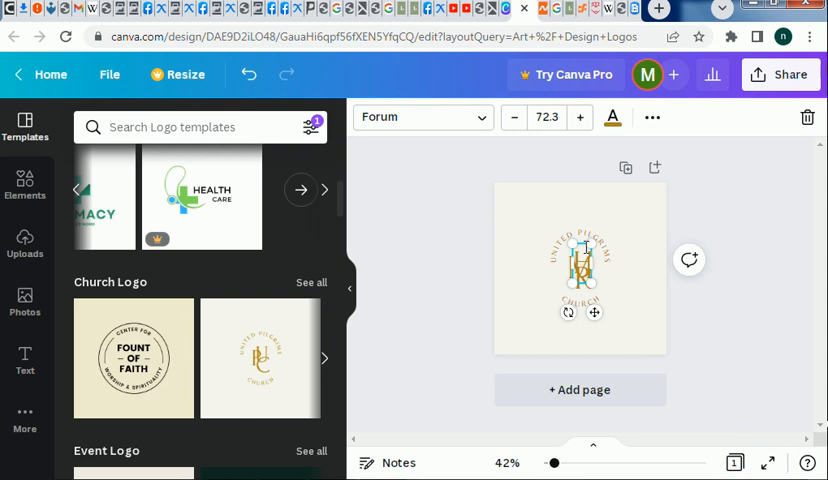
{"action": "left_click", "coordinate": [710, 345]}
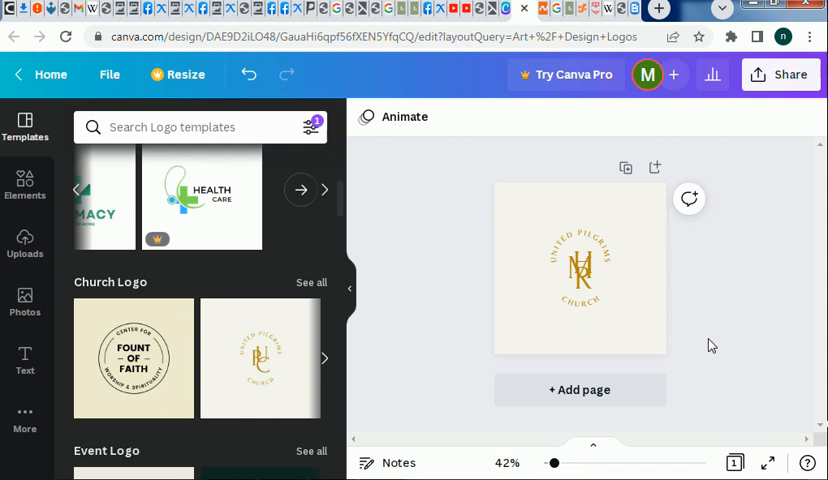
{"action": "left_click", "coordinate": [575, 221]}
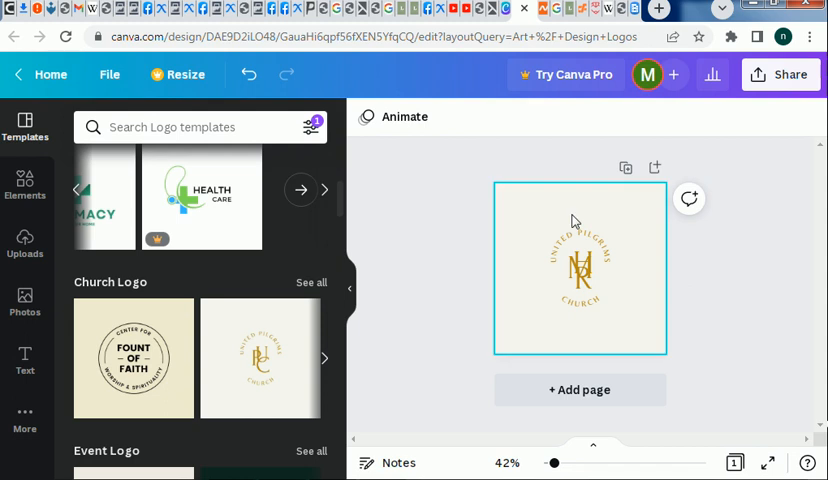
Rewrite the arched top text from 'UNITED PILGRIMS' to 'MANDELA REFORM', then deselect
{"action": "left_click", "coordinate": [578, 250]}
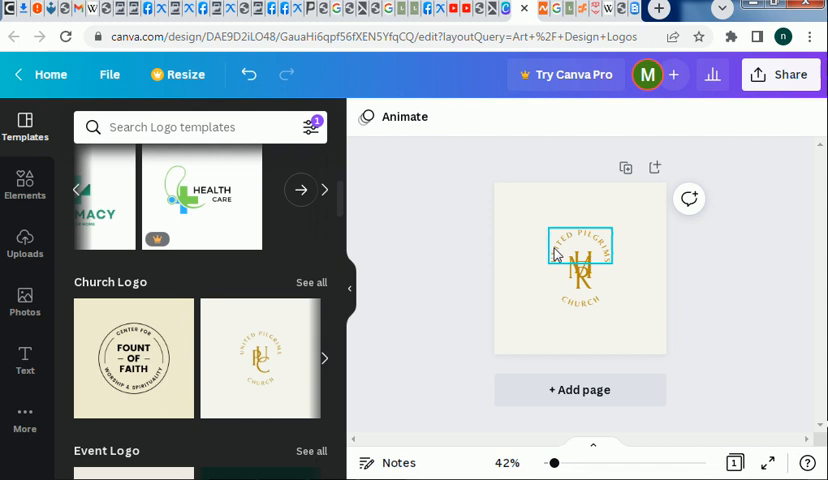
{"action": "mouse_move", "coordinate": [611, 266]}
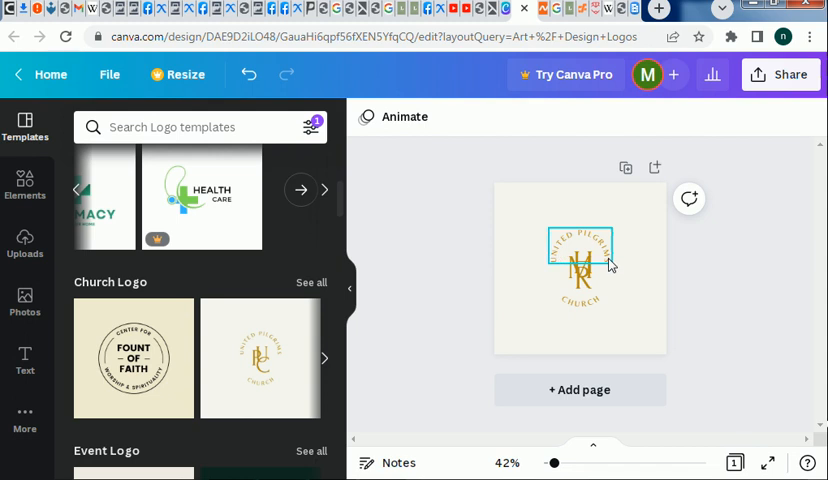
{"action": "left_click", "coordinate": [579, 275]}
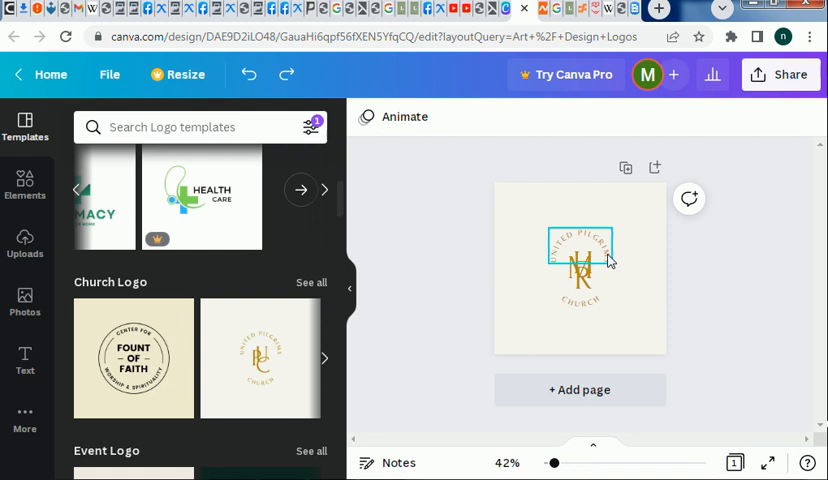
{"action": "left_click", "coordinate": [580, 243]}
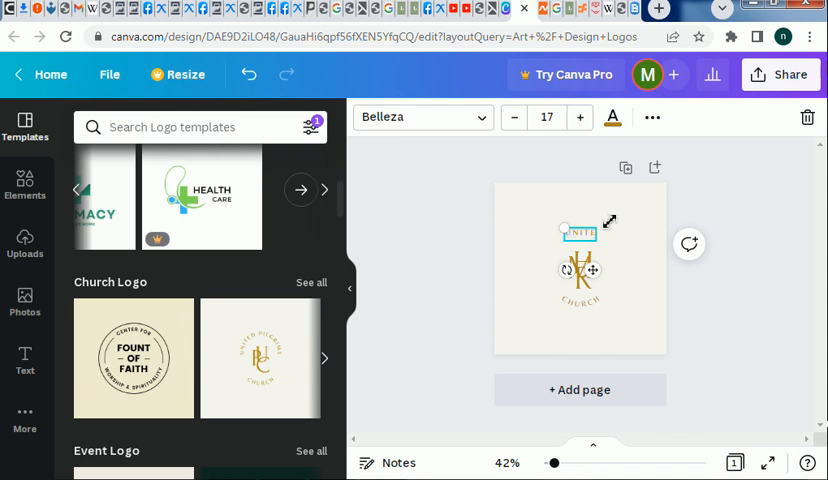
{"action": "left_click", "coordinate": [580, 234]}
{"action": "type", "text": "MANDEL"}
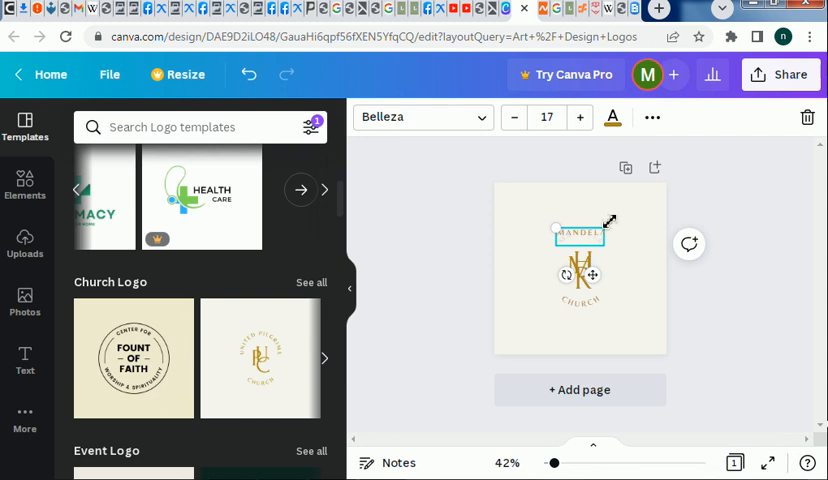
{"action": "type", "text": "A"}
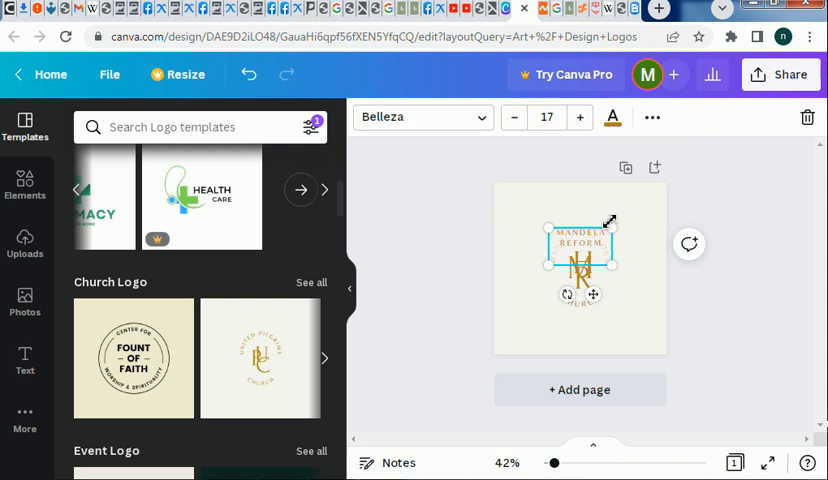
{"action": "mouse_move", "coordinate": [683, 315]}
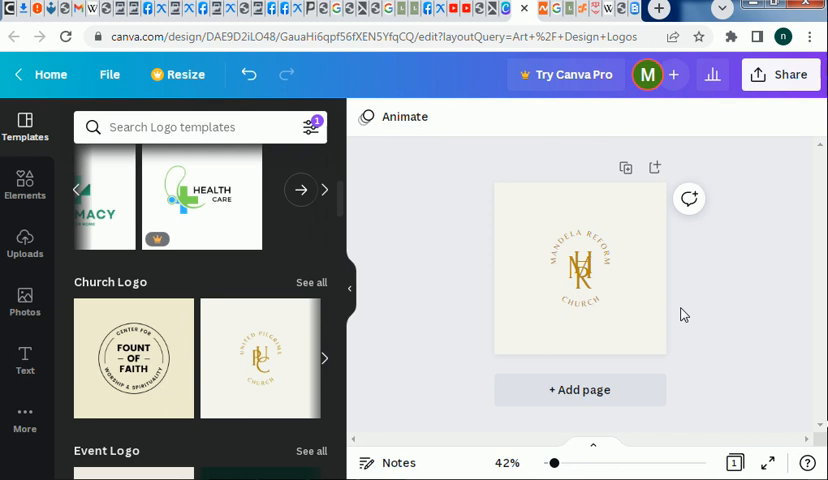
{"action": "left_click", "coordinate": [578, 278]}
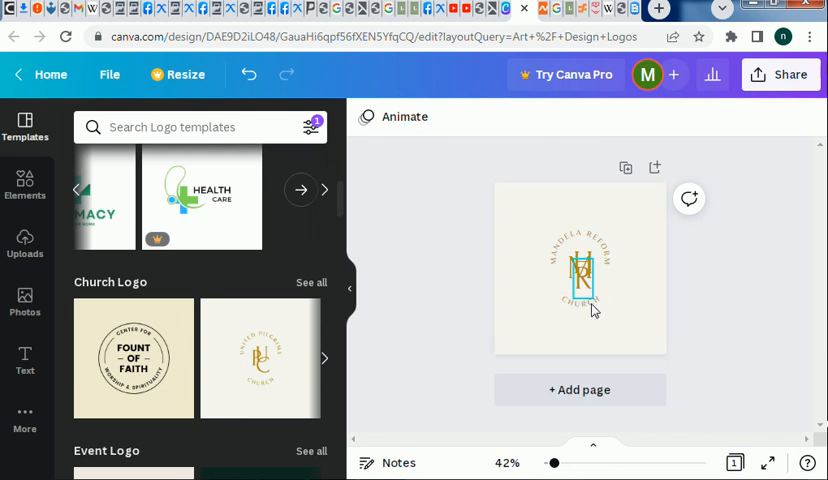
Rewrite the curved bottom word as 'KITCHEN' and deselect the text
{"action": "left_click", "coordinate": [580, 275]}
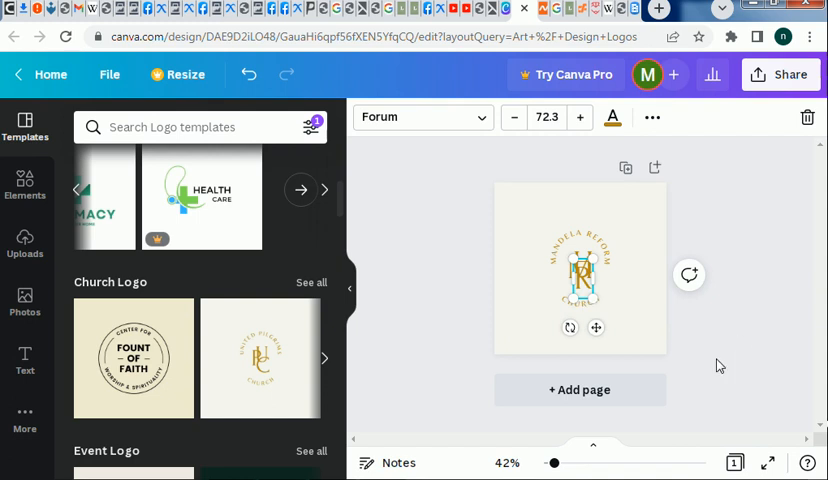
{"action": "left_click", "coordinate": [580, 280]}
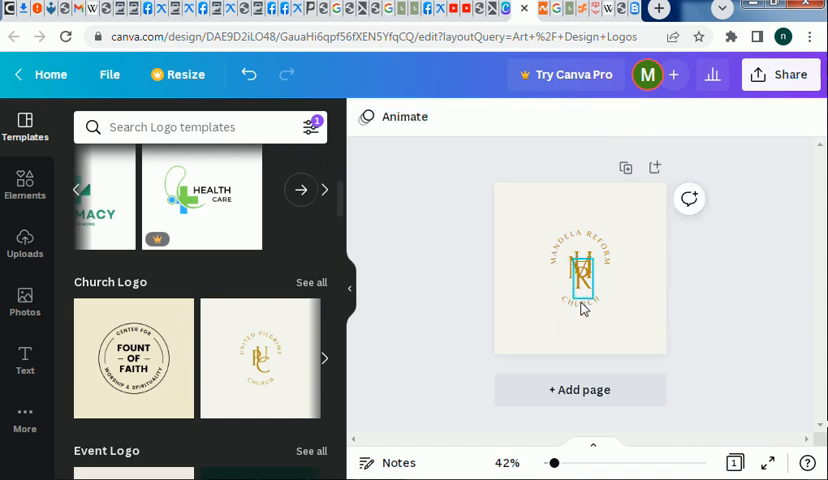
{"action": "left_click", "coordinate": [577, 305]}
{"action": "type", "text": "KITCHEN"}
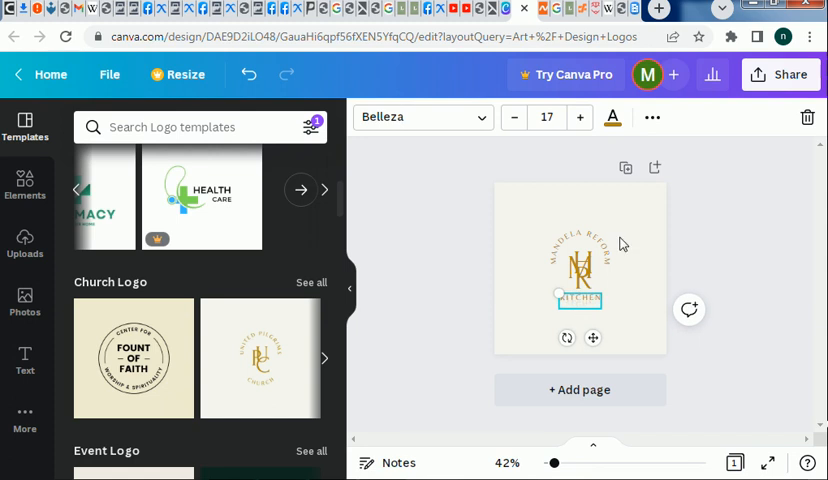
{"action": "left_click", "coordinate": [757, 222]}
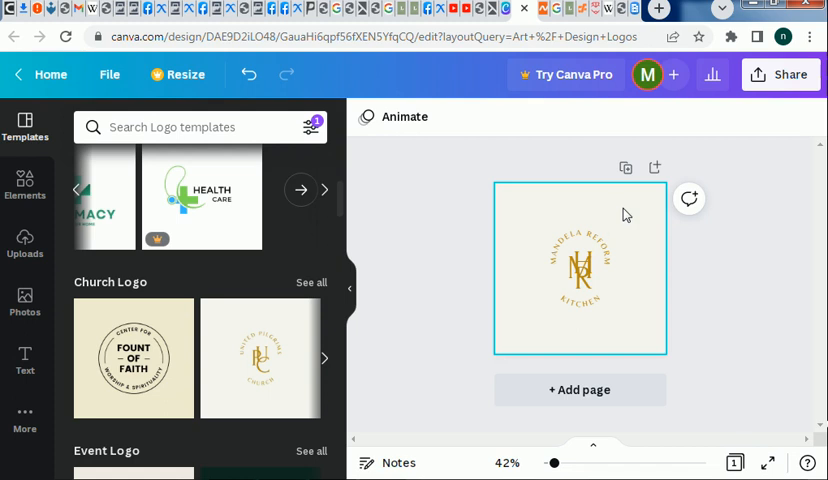
{"action": "left_click", "coordinate": [580, 267]}
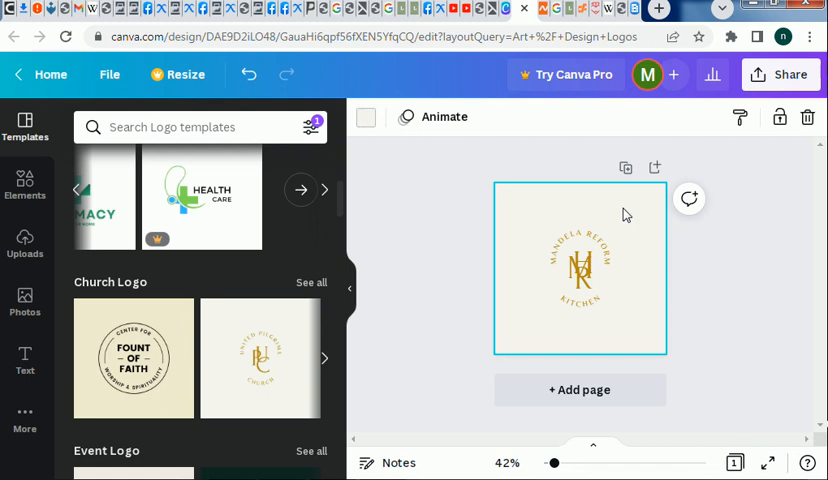
{"action": "mouse_move", "coordinate": [714, 271]}
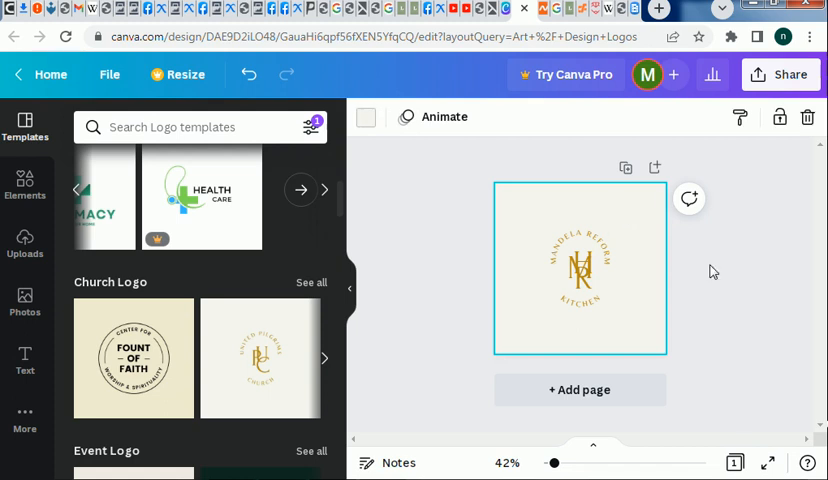
{"action": "mouse_move", "coordinate": [264, 71]}
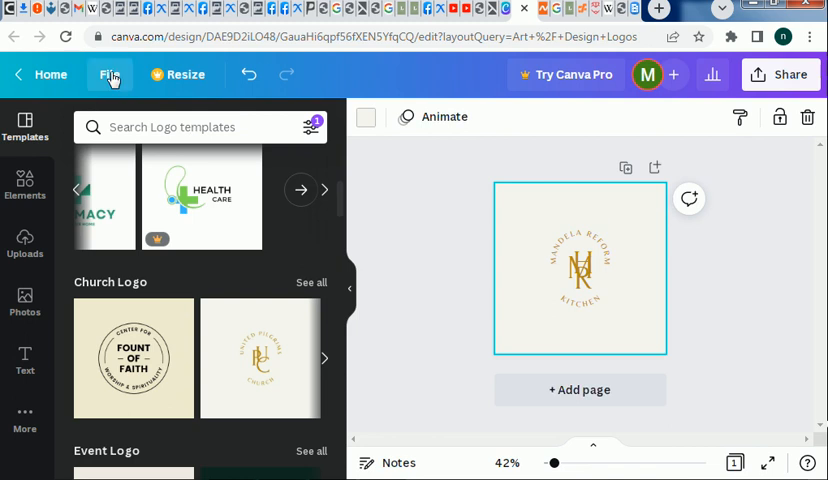
Download the Mandela Reform Kitchen logo as a PNG from the file menu's Download options
{"action": "left_click", "coordinate": [110, 74]}
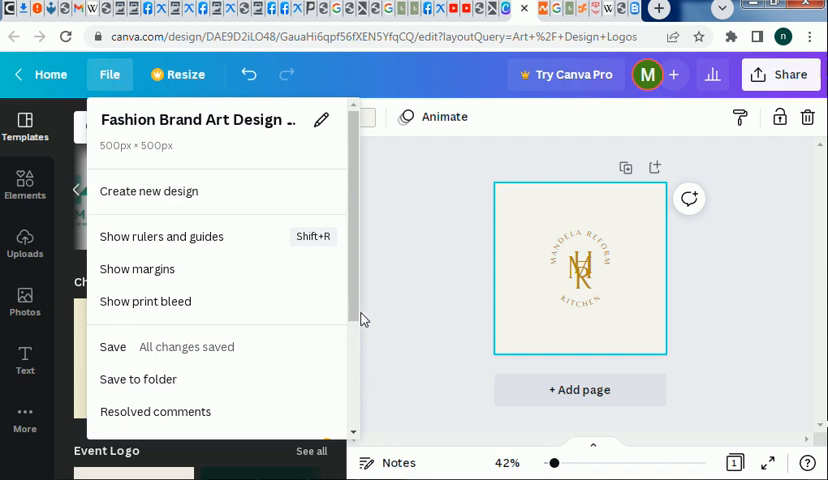
{"action": "scroll", "scroll_direction": "down", "scroll_amount": 3}
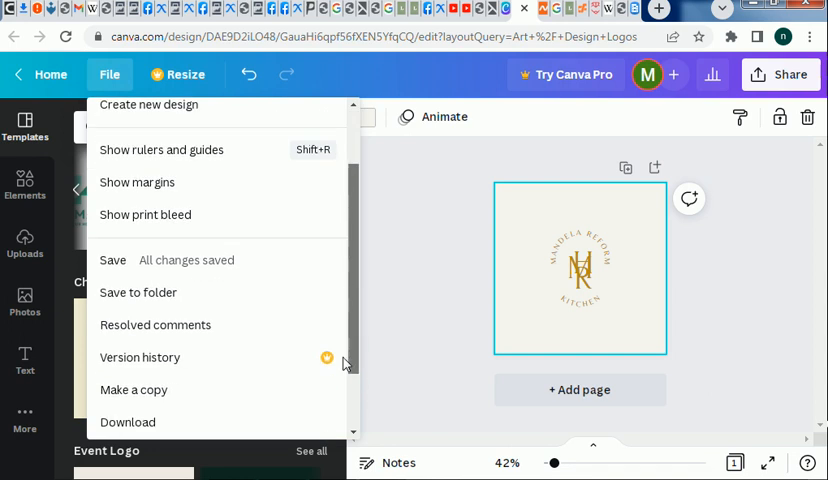
{"action": "scroll", "scroll_direction": "down", "scroll_amount": 3}
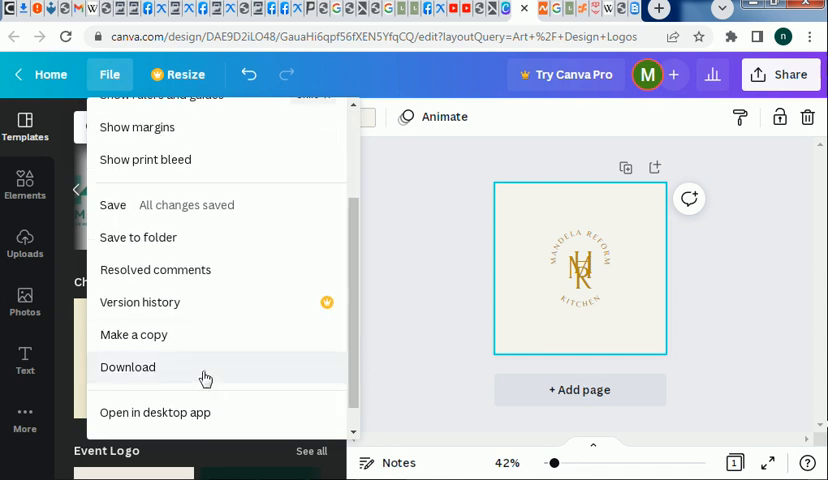
{"action": "left_click", "coordinate": [127, 367]}
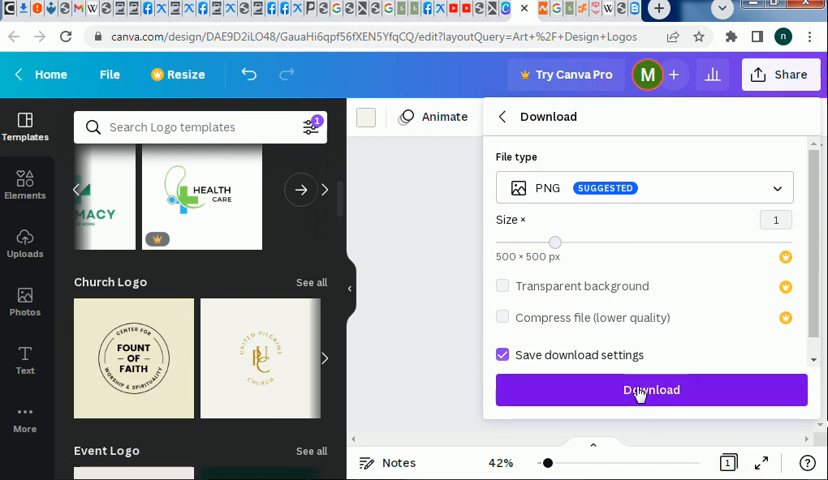
{"action": "left_click", "coordinate": [651, 390]}
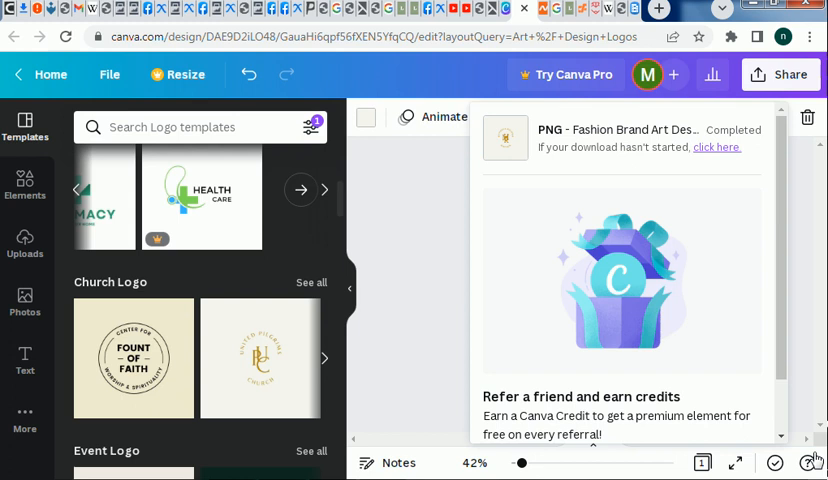
{"action": "mouse_move", "coordinate": [142, 60]}
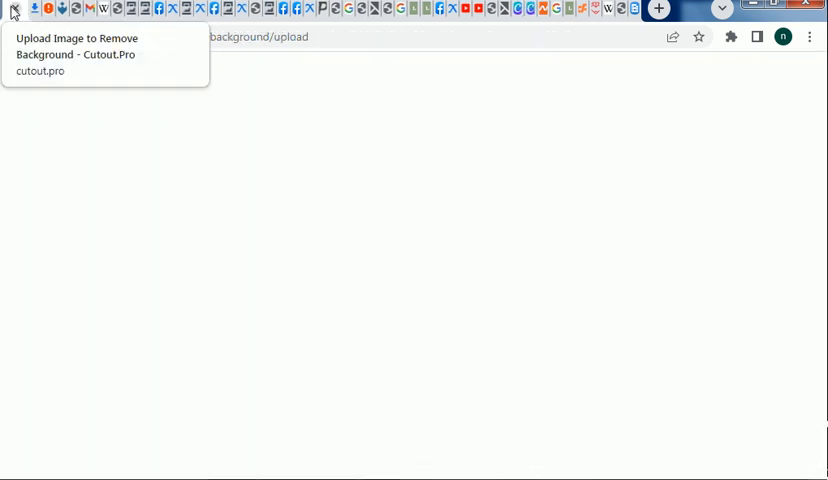
Switch to cutout.pro's Background Remover and browse the Downloads folder for the logo PNG
{"action": "left_click", "coordinate": [75, 47]}
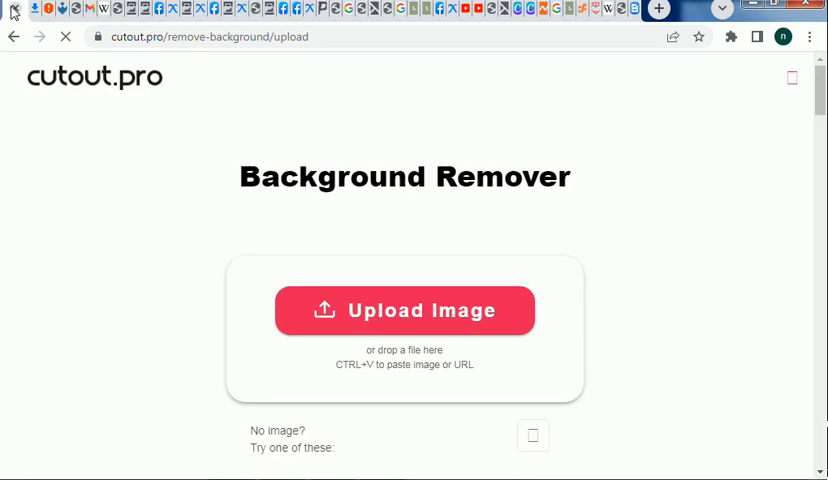
{"action": "mouse_move", "coordinate": [301, 222]}
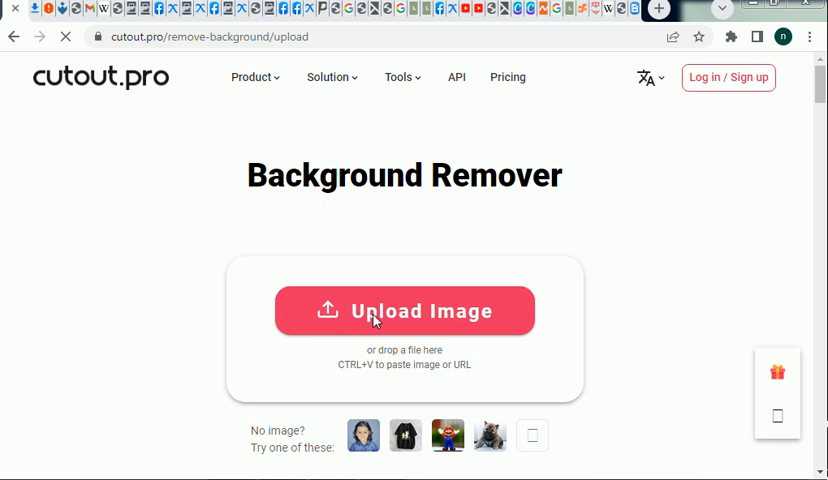
{"action": "left_click", "coordinate": [404, 311]}
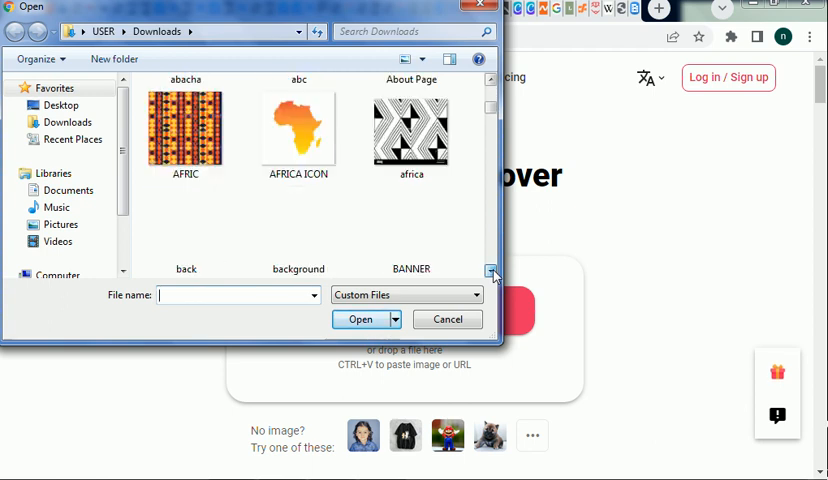
{"action": "scroll", "scroll_direction": "down", "scroll_amount": 3}
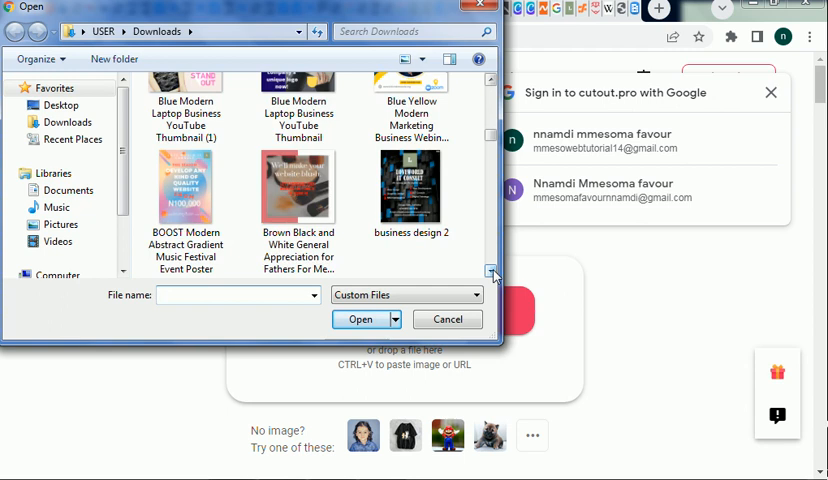
{"action": "scroll", "scroll_direction": "down", "scroll_amount": 3}
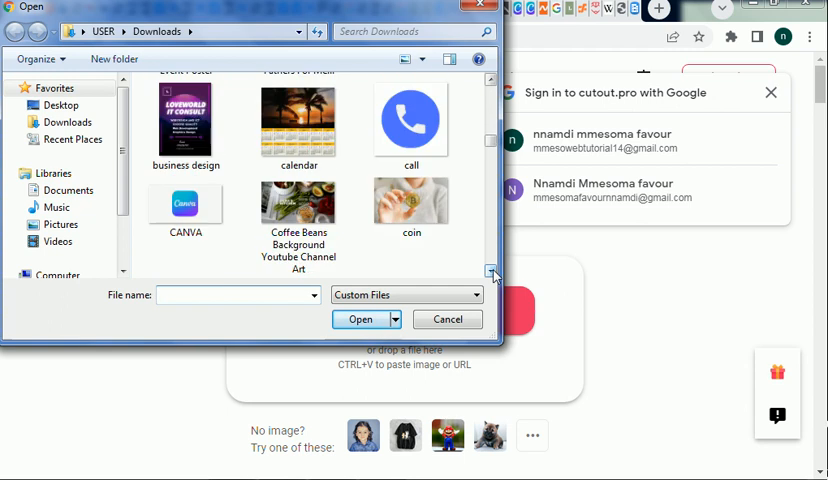
{"action": "scroll", "scroll_direction": "down", "scroll_amount": 3}
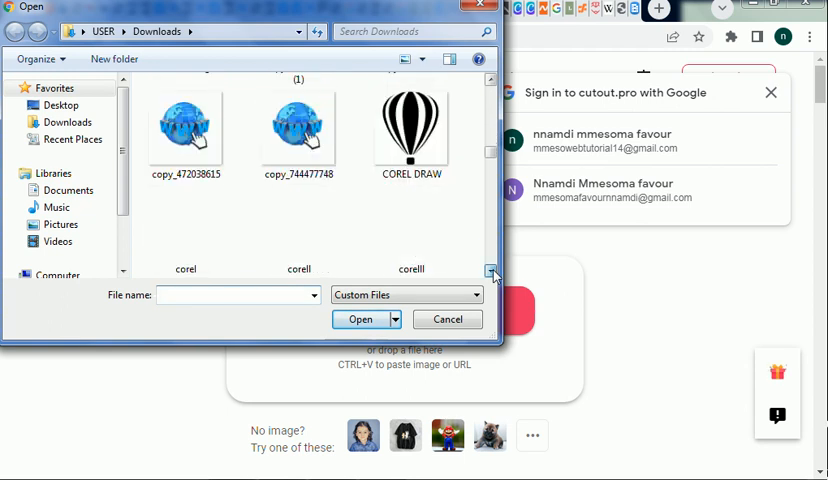
{"action": "scroll", "scroll_direction": "down", "scroll_amount": 3}
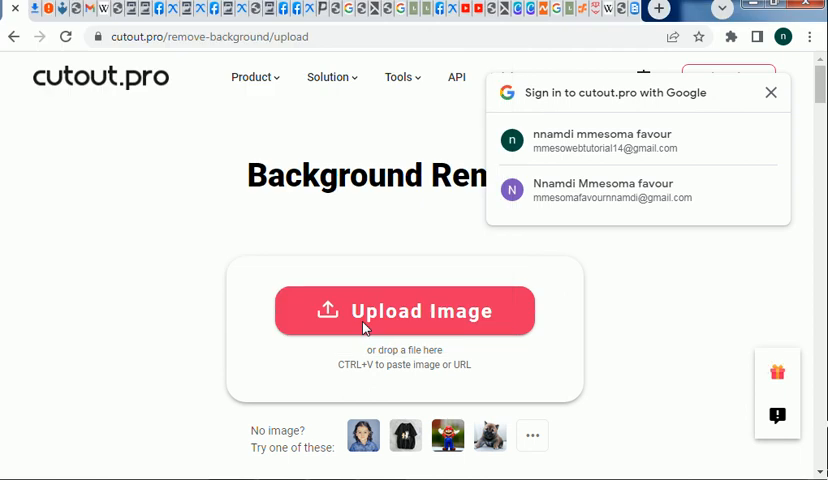
Scroll to the Original/Result comparison and take the Free Download of the background-free logo
{"action": "scroll", "scroll_direction": "down", "scroll_amount": 3}
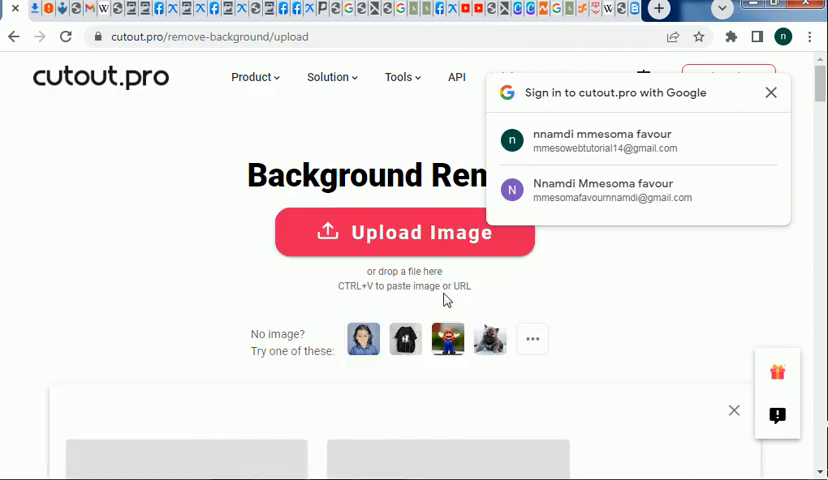
{"action": "mouse_move", "coordinate": [777, 357]}
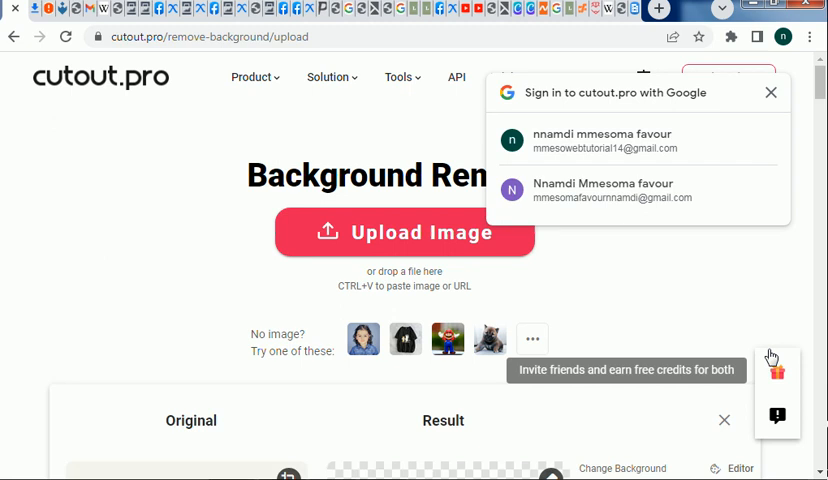
{"action": "scroll", "scroll_direction": "down", "scroll_amount": 3}
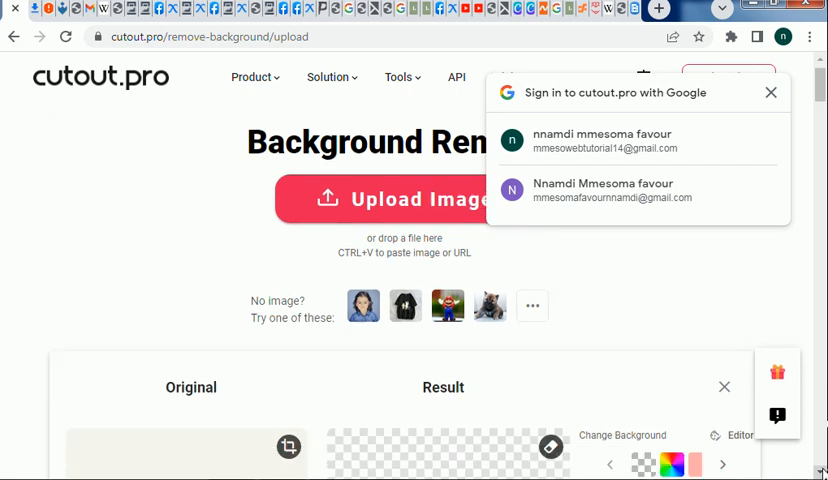
{"action": "scroll", "scroll_direction": "down", "scroll_amount": 3}
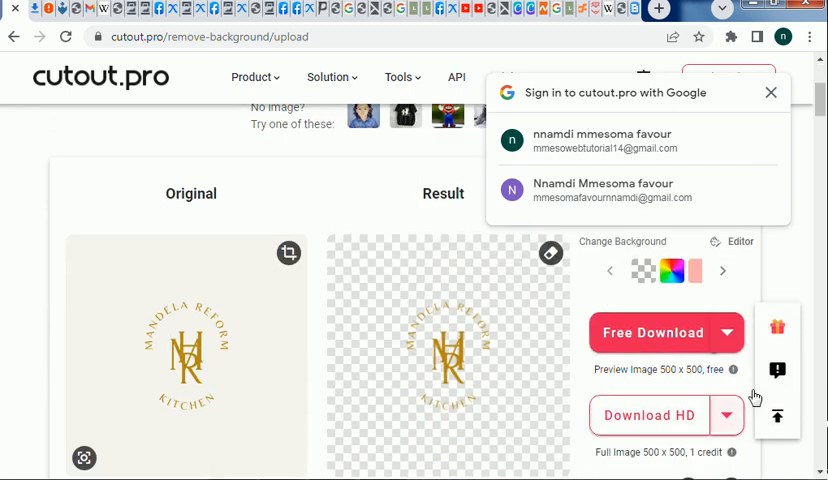
{"action": "scroll", "scroll_direction": "down", "scroll_amount": 3}
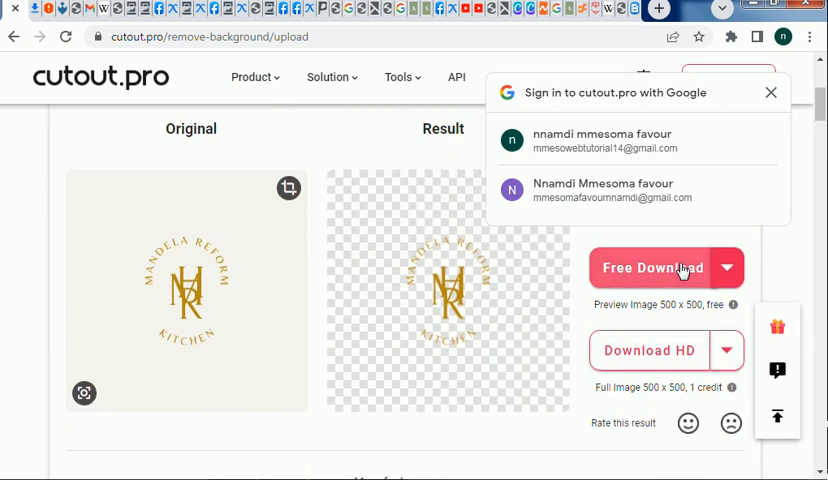
{"action": "left_click", "coordinate": [770, 92]}
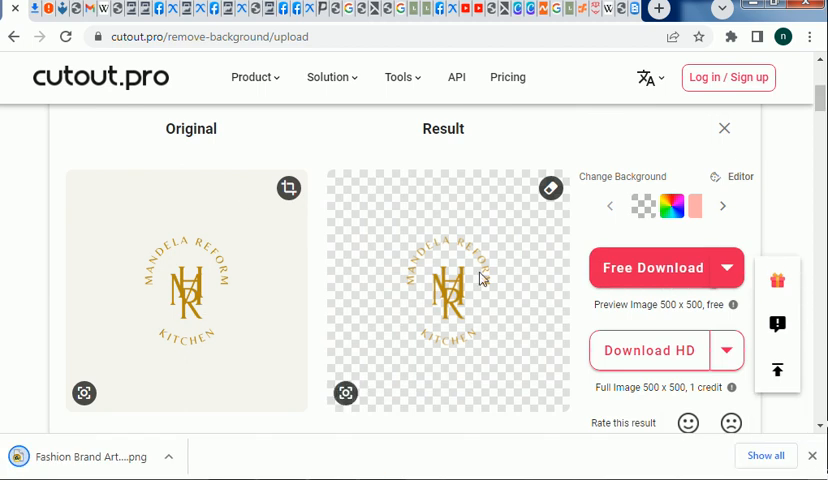
{"action": "mouse_move", "coordinate": [469, 285]}
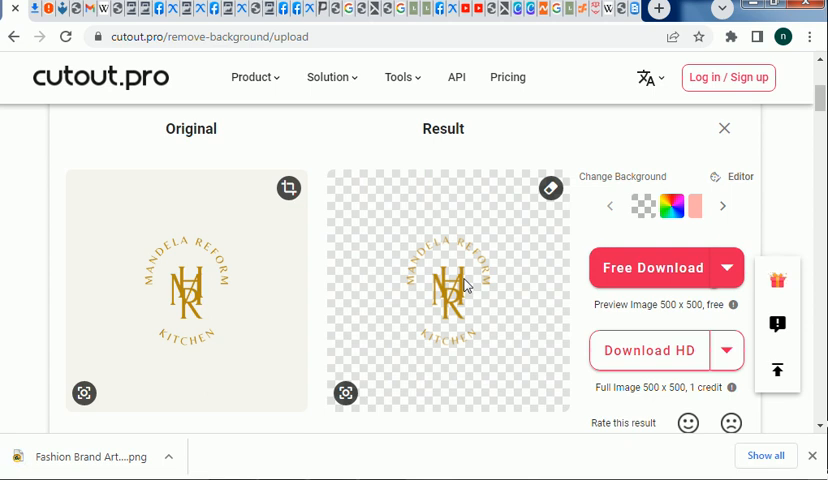
{"action": "mouse_move", "coordinate": [583, 477]}
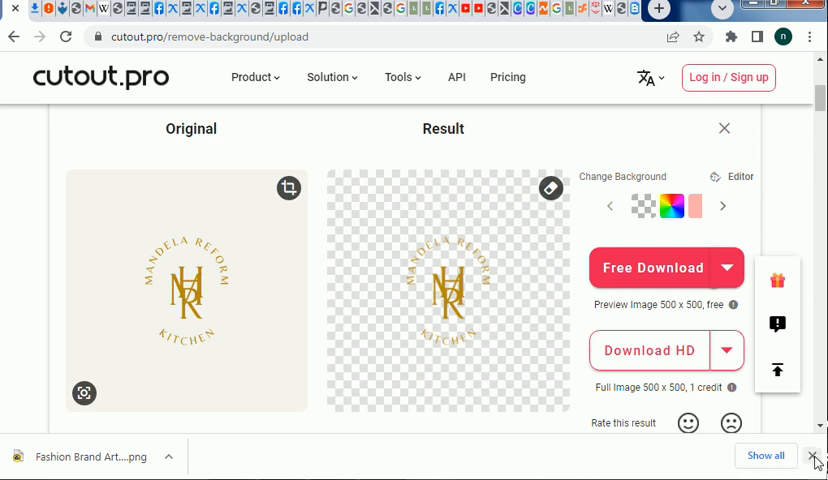
Close Chrome's download bar, leaving the background-free logo result visible
{"action": "left_click", "coordinate": [814, 456]}
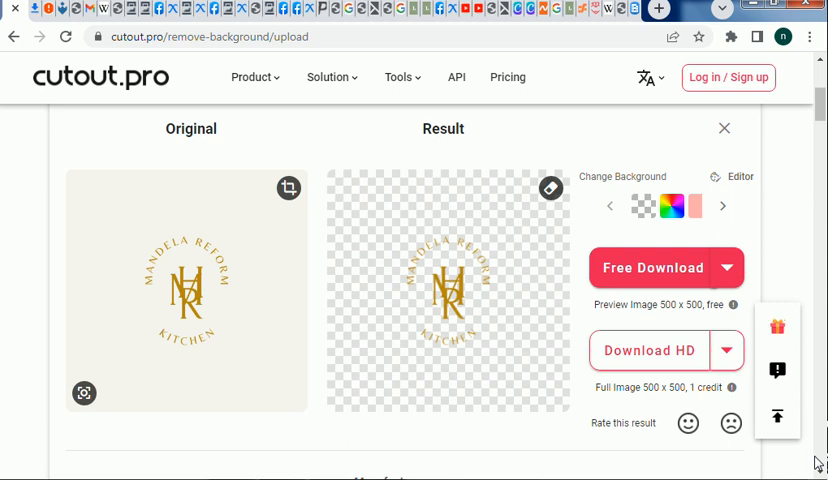
{"action": "mouse_move", "coordinate": [600, 452]}
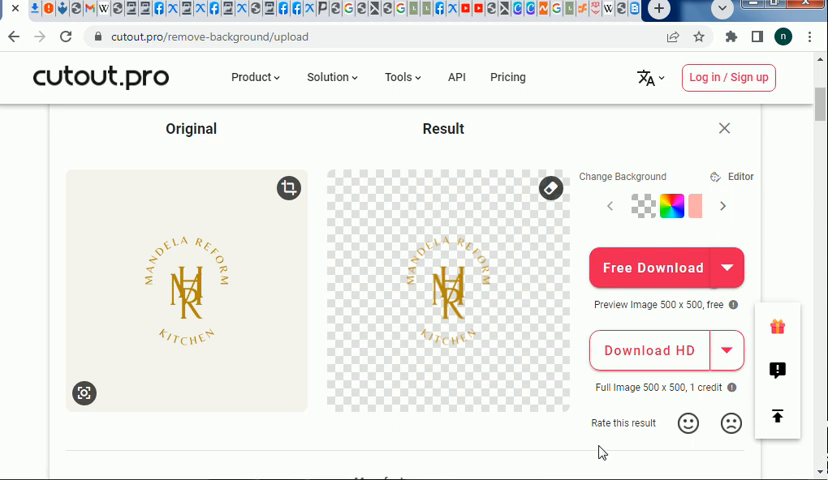
{"action": "mouse_move", "coordinate": [379, 276]}
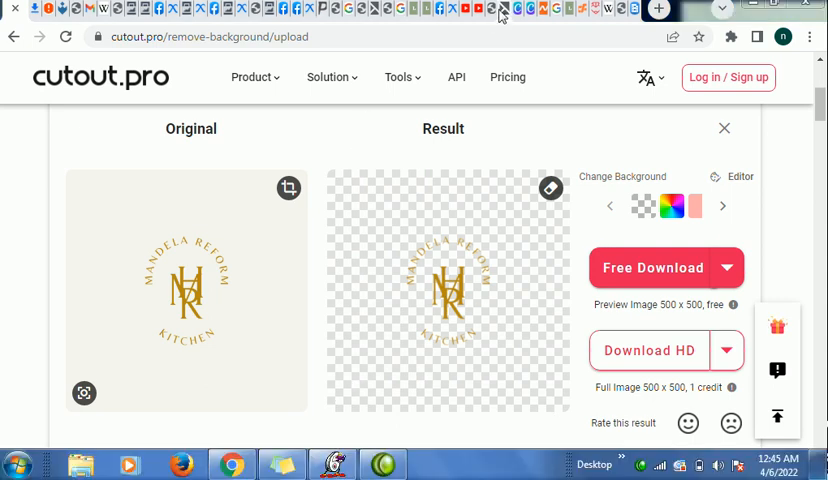
{"action": "mouse_move", "coordinate": [490, 10]}
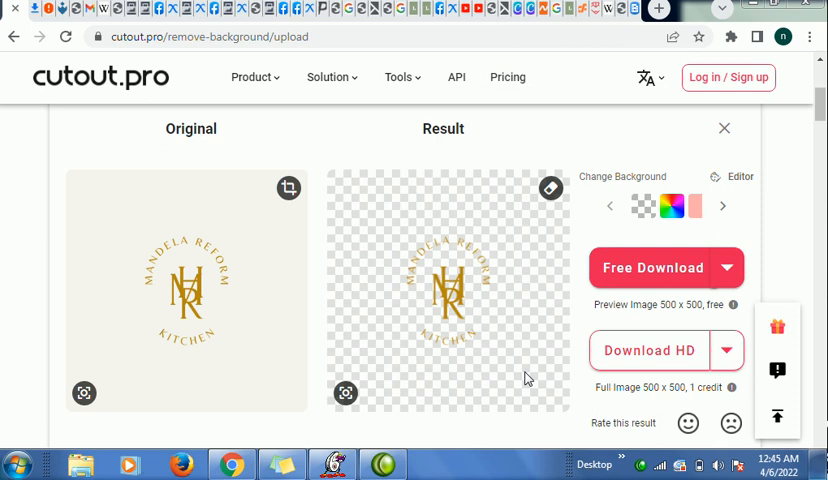
{"action": "mouse_move", "coordinate": [578, 437]}
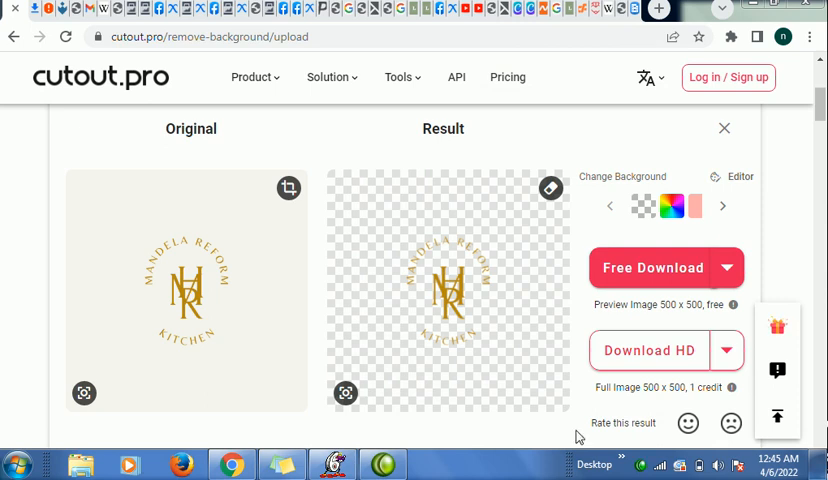
{"action": "mouse_move", "coordinate": [641, 464]}
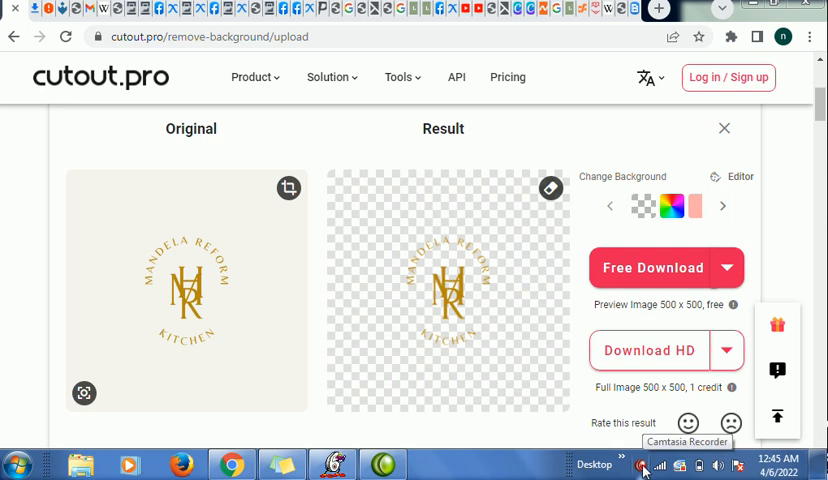